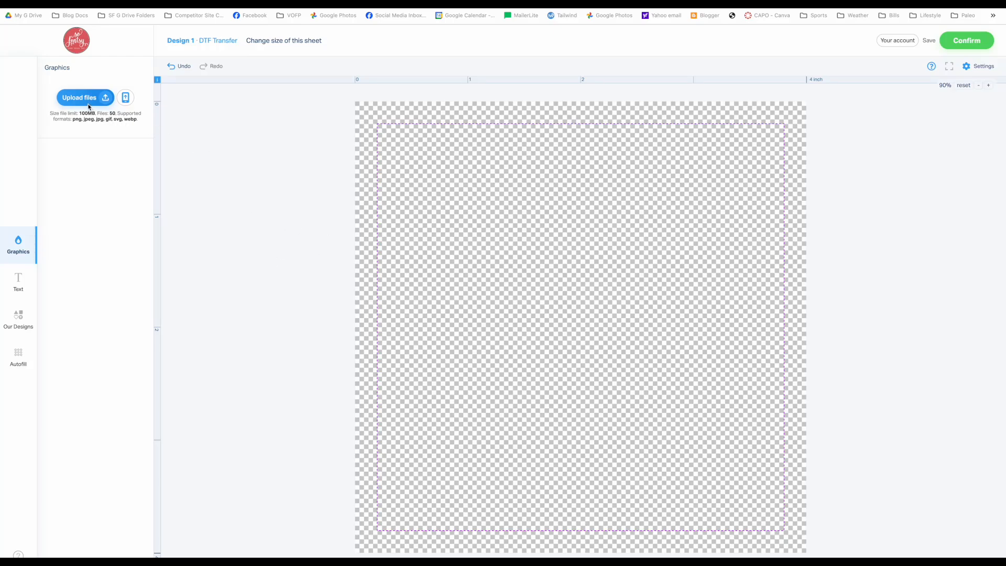
# - Browse Downloads in the upload picker, cancel it, then reopen the picker
pyautogui.click(79, 97)
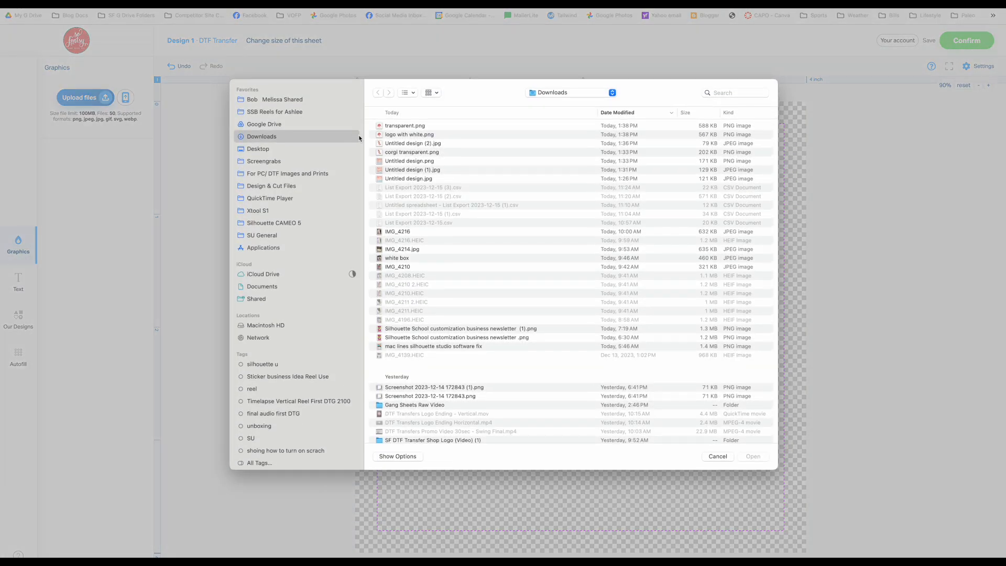
pyautogui.click(408, 178)
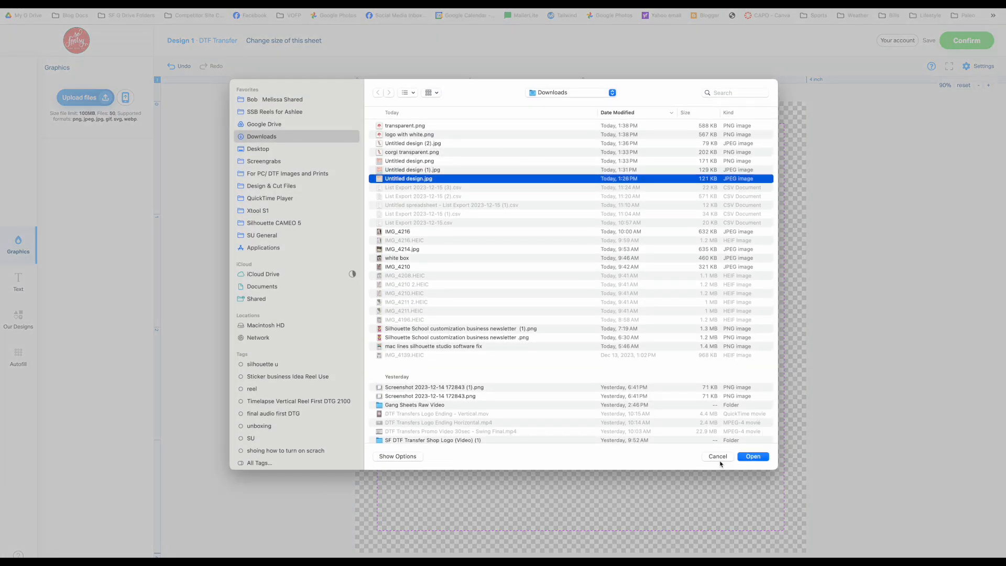
pyautogui.click(717, 456)
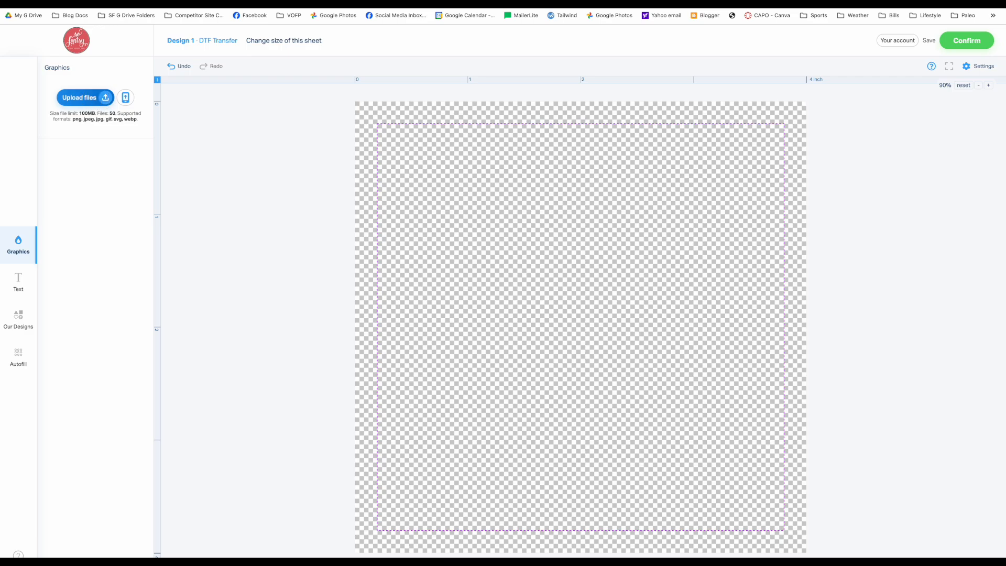
pyautogui.click(80, 97)
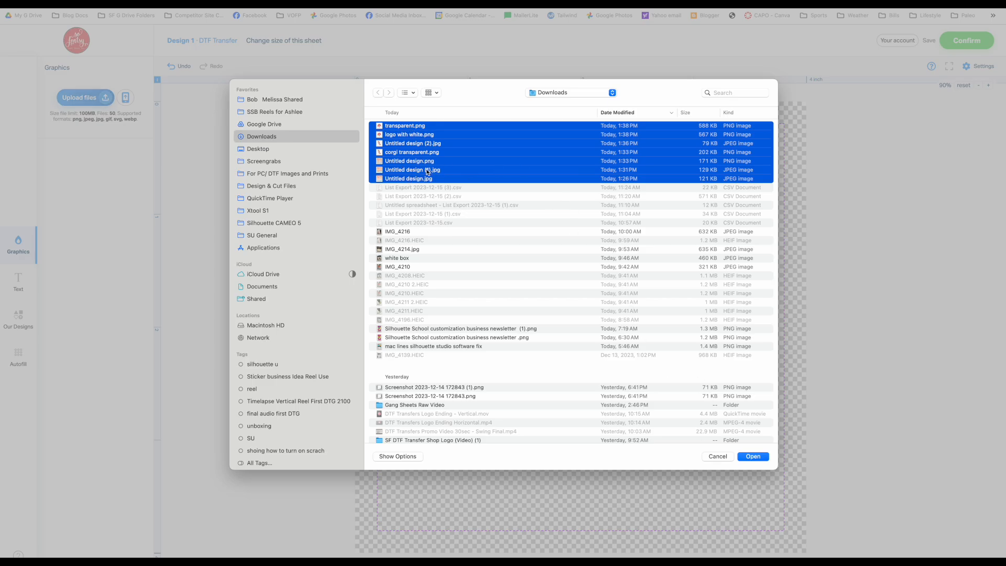
pyautogui.moveTo(454, 167)
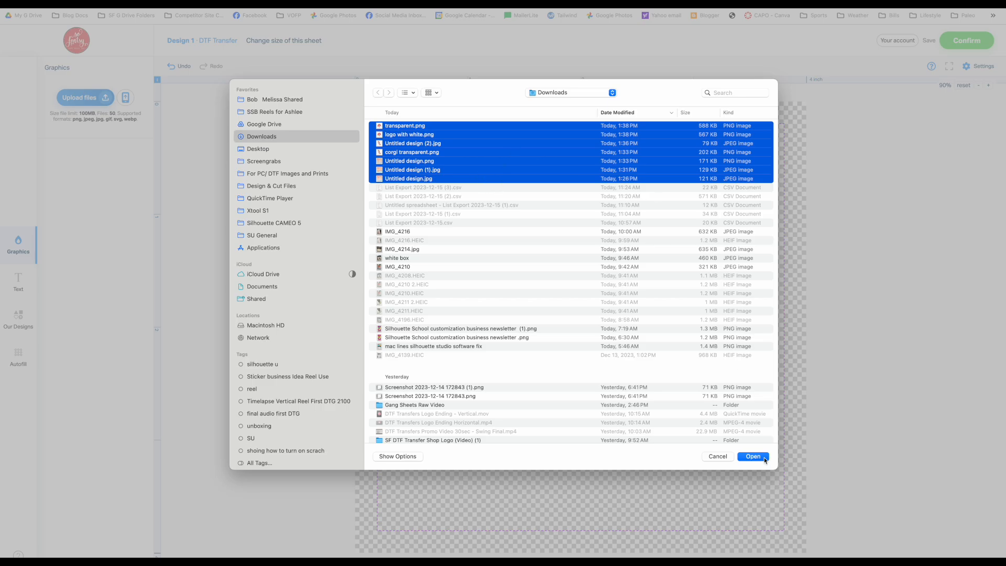
# - Upload the seven selected images, glance at Our Designs, then return to Graphics
pyautogui.click(752, 457)
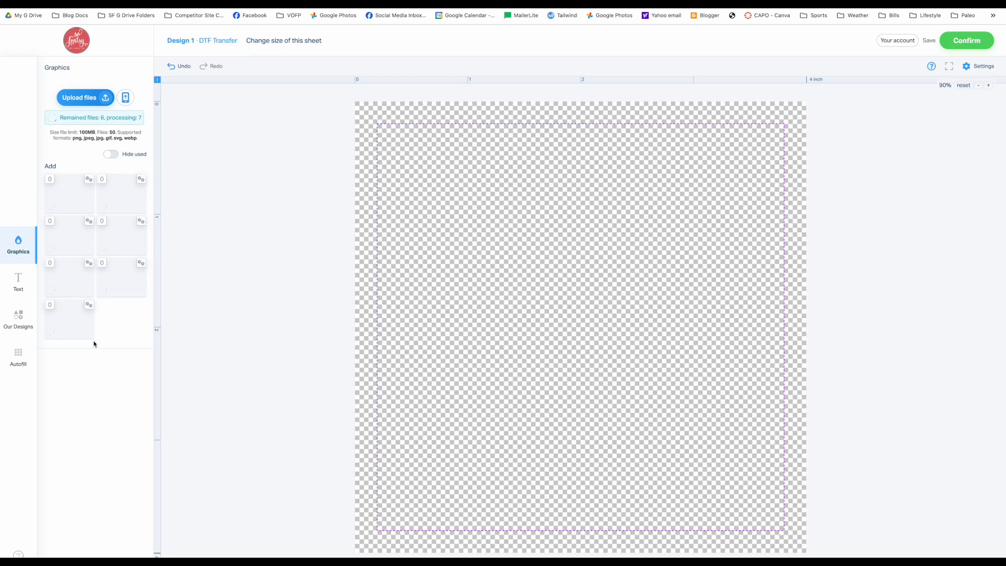
pyautogui.moveTo(100, 232)
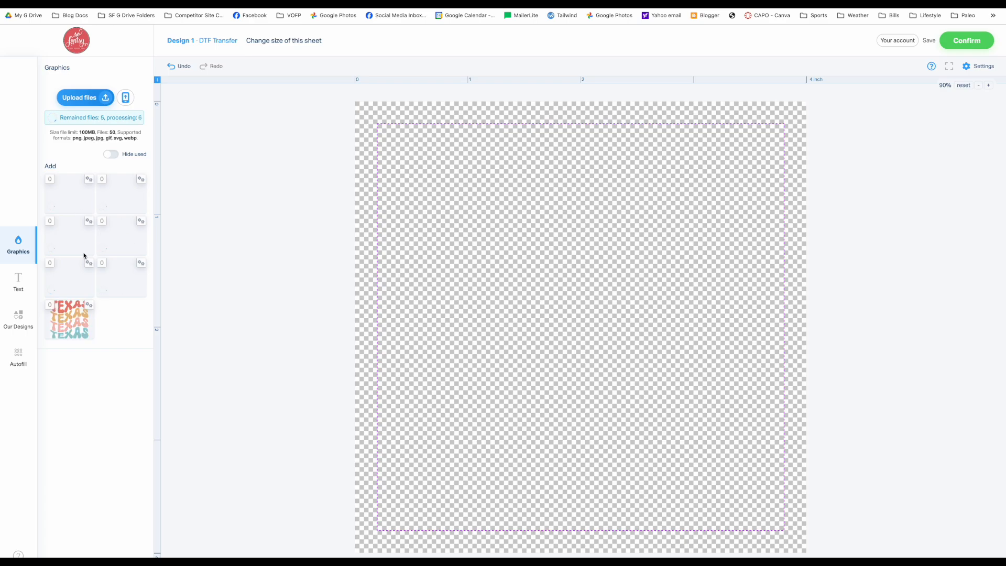
pyautogui.click(18, 319)
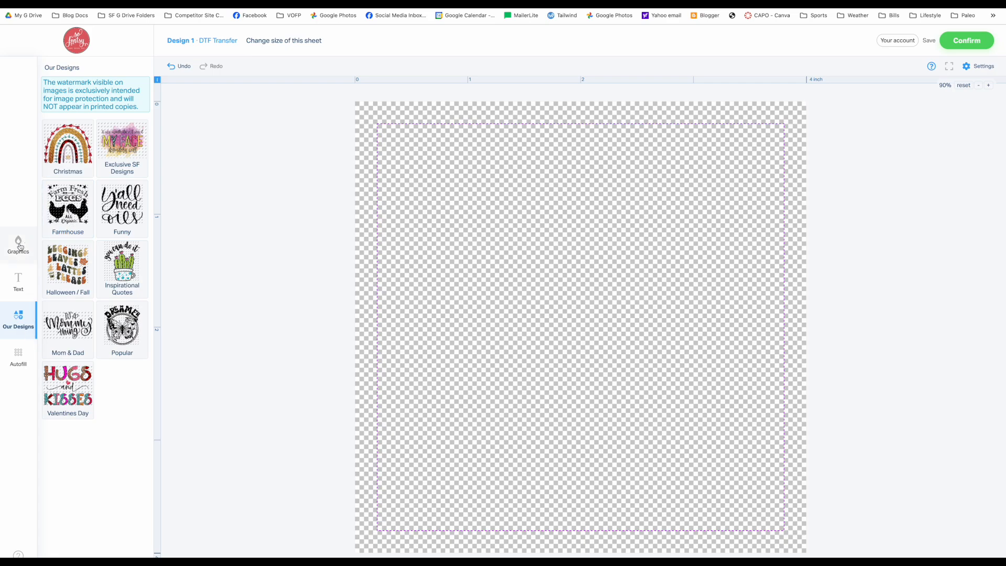
pyautogui.click(17, 246)
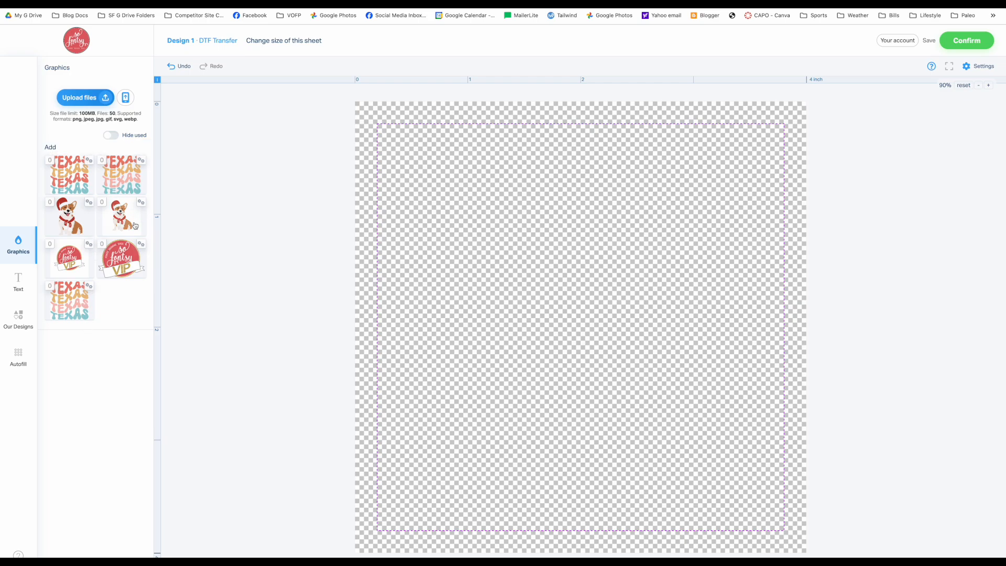
pyautogui.moveTo(83, 278)
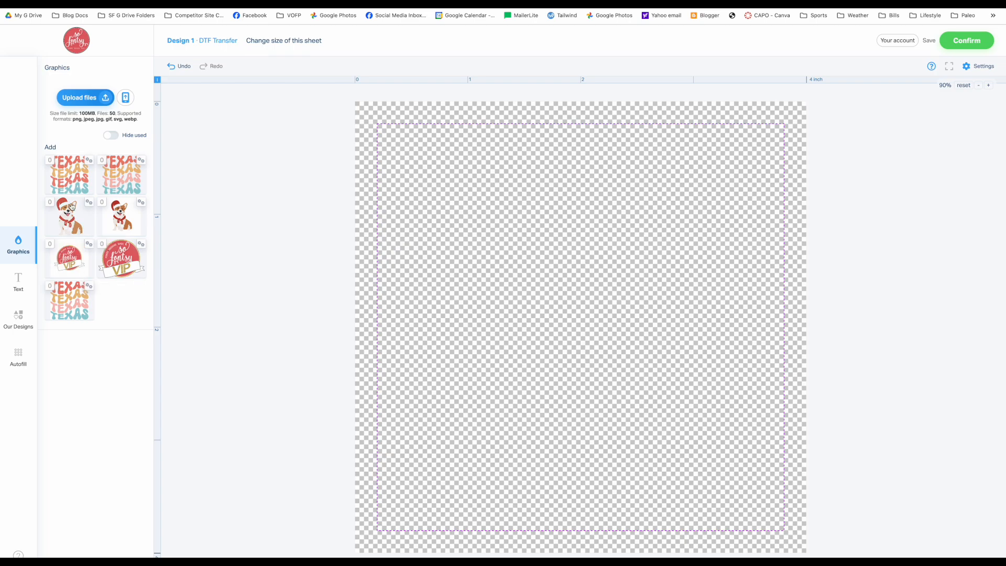
# - Add the first Texas design to the sheet and remove all its white
pyautogui.click(68, 175)
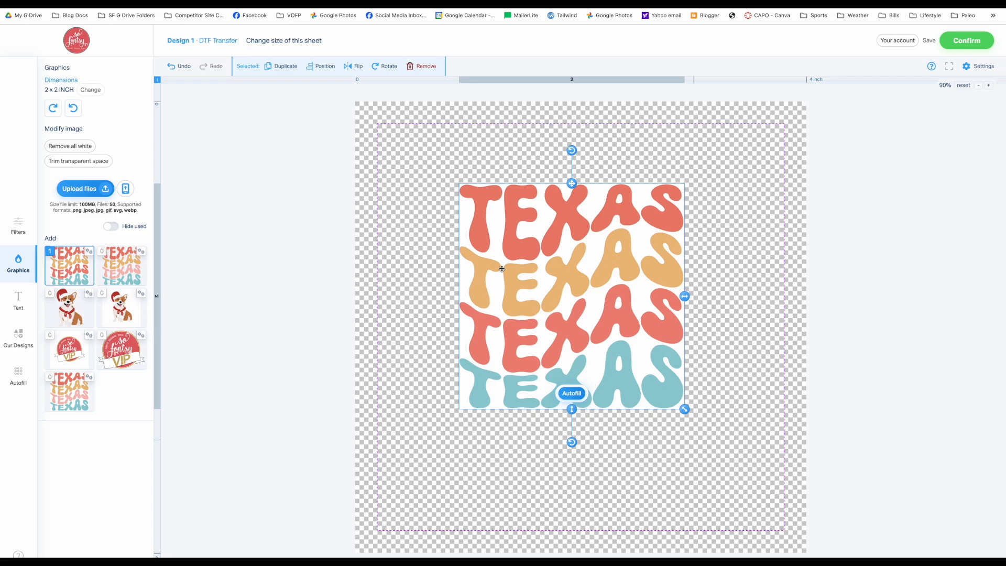
pyautogui.moveTo(494, 282)
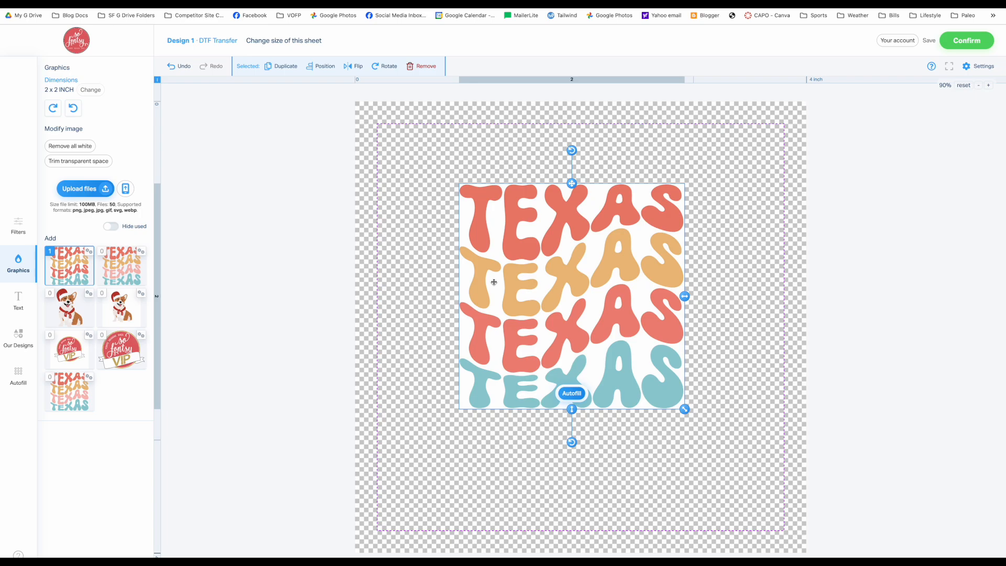
pyautogui.moveTo(497, 283)
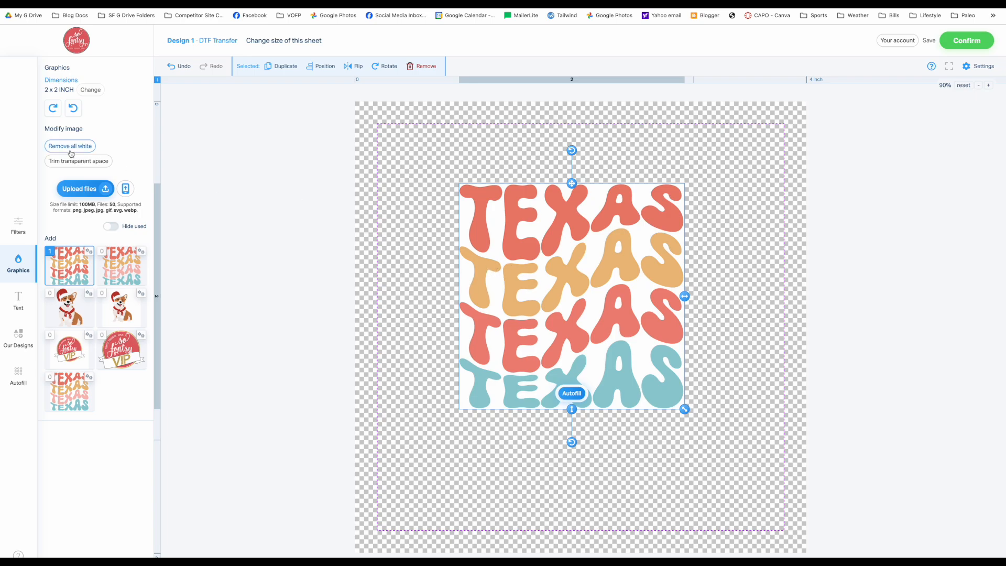
pyautogui.click(69, 145)
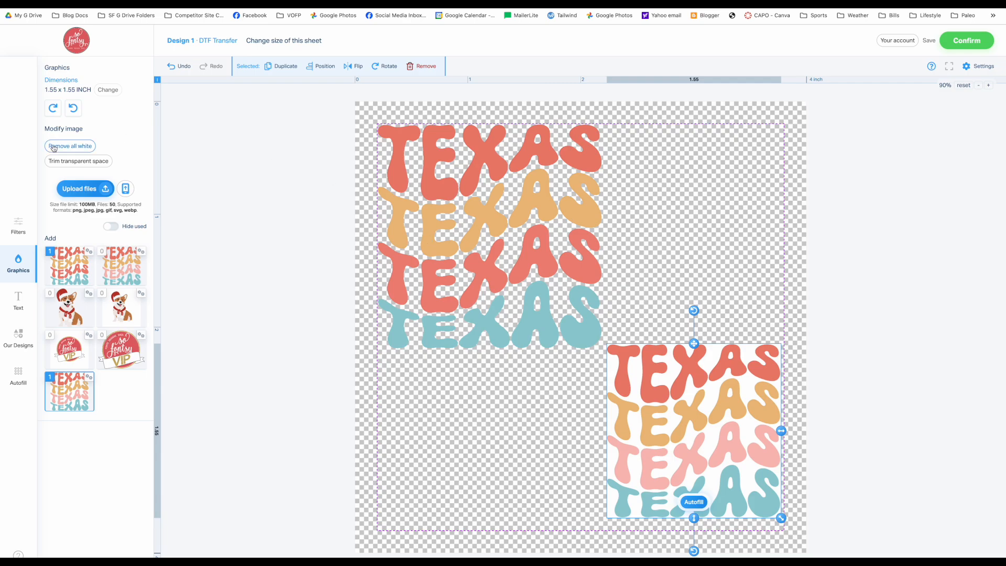
# - Strip white from the smaller Texas, move it top-right, and shrink the top-left Texas
pyautogui.click(69, 146)
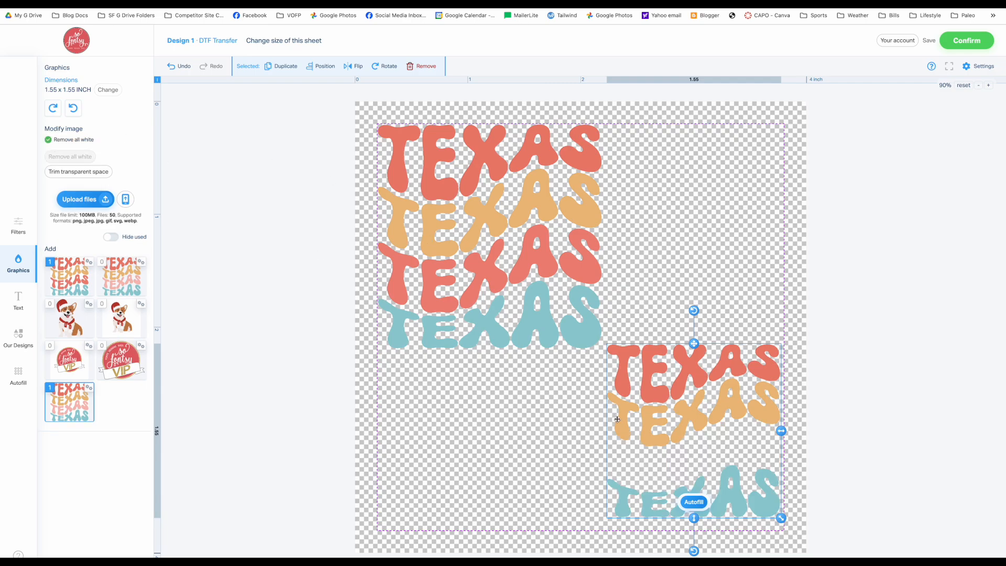
pyautogui.moveTo(686, 463)
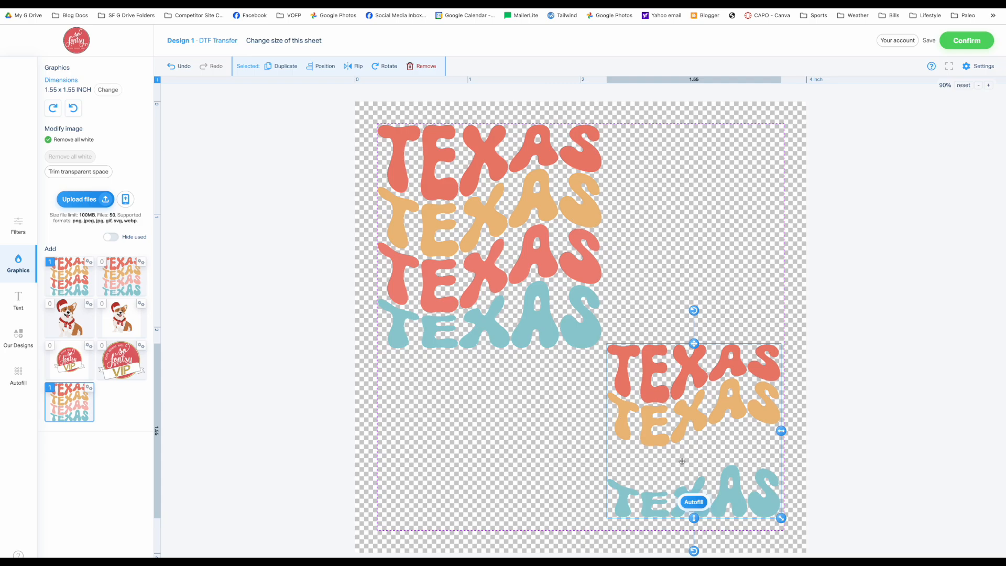
pyautogui.moveTo(674, 423)
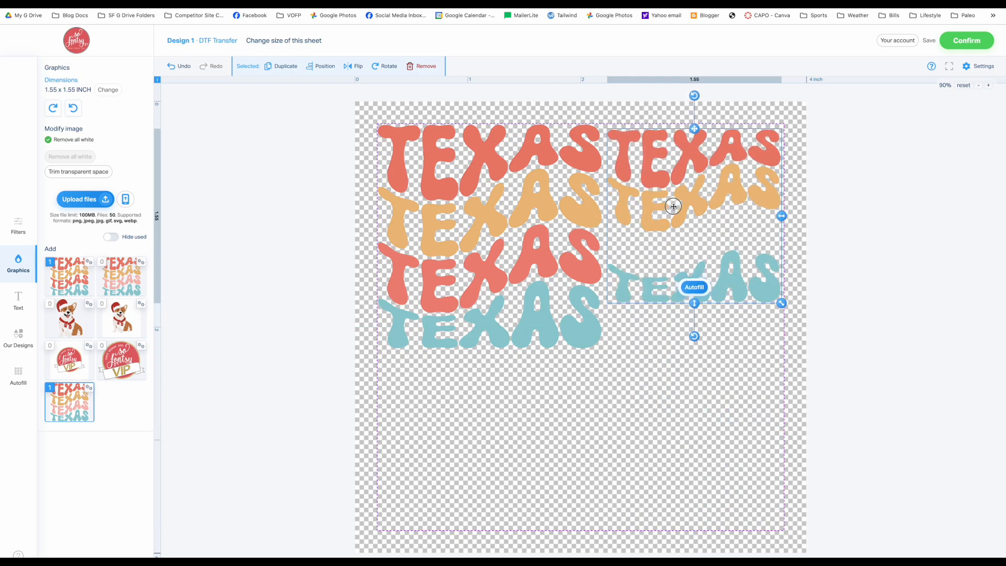
pyautogui.moveTo(782, 303); pyautogui.dragTo(603, 349)
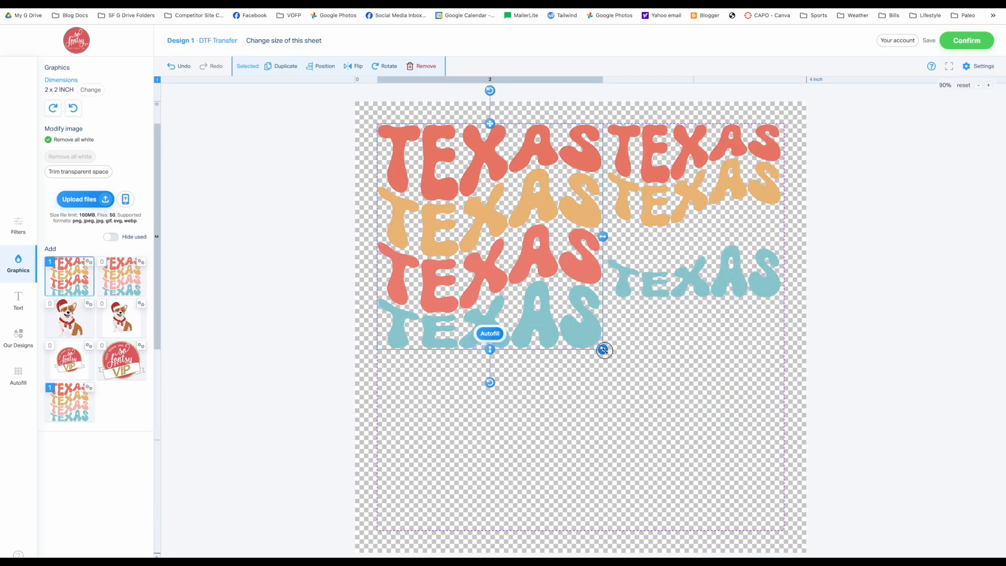
pyautogui.moveTo(603, 349); pyautogui.dragTo(529, 276)
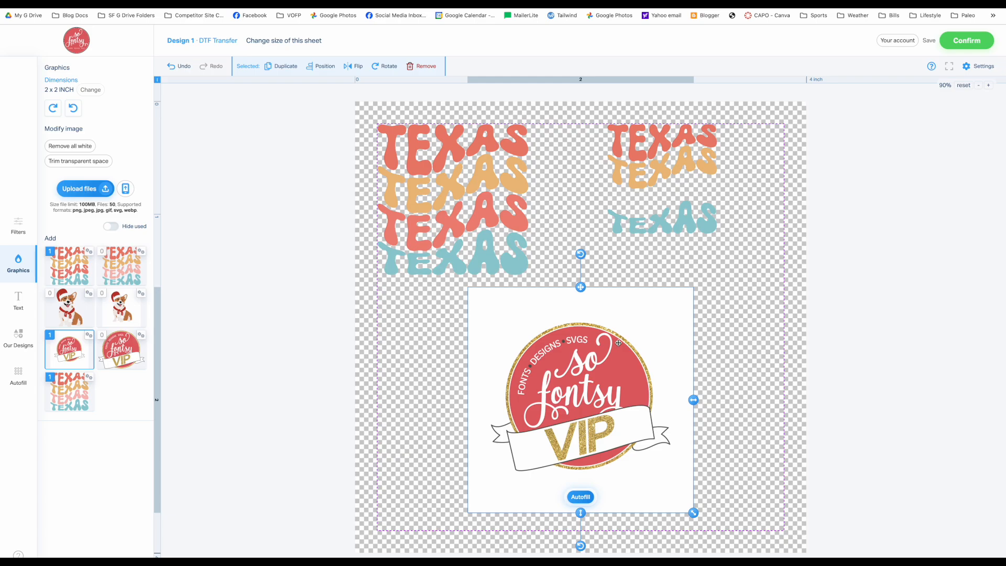
pyautogui.moveTo(522, 334)
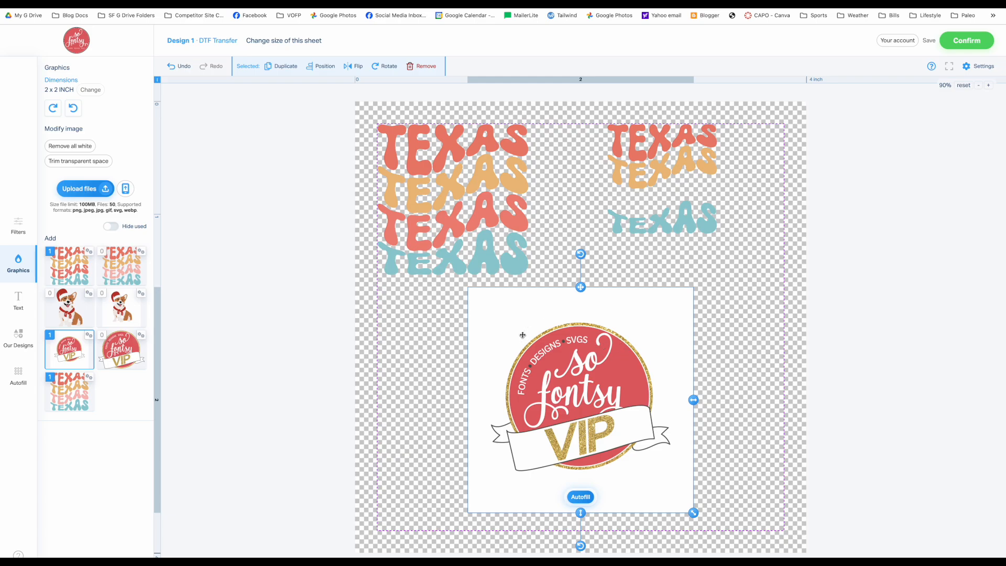
# - Add the second So Fontsy VIP logo and resize it by its corner handle
pyautogui.click(69, 146)
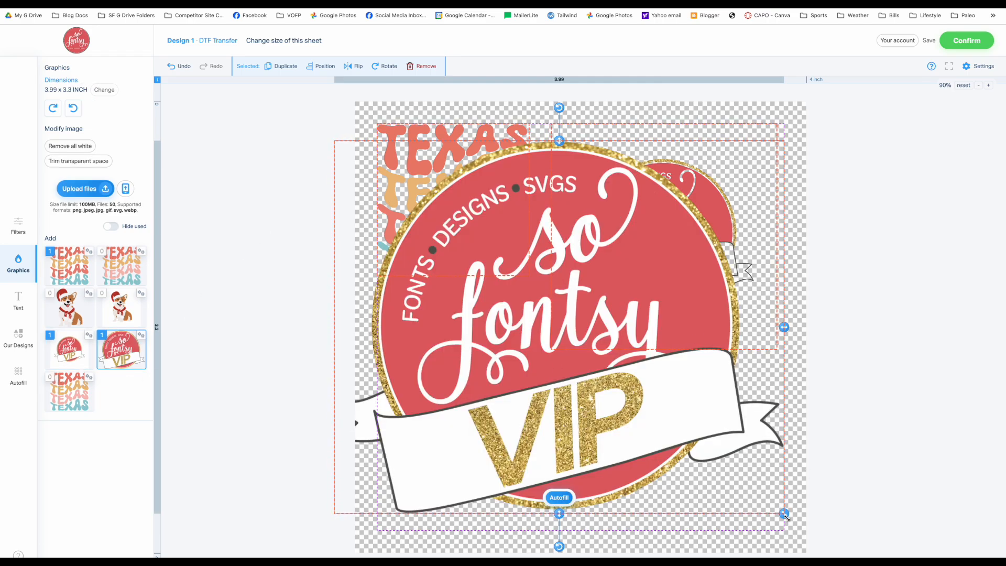
pyautogui.moveTo(785, 515); pyautogui.dragTo(621, 417)
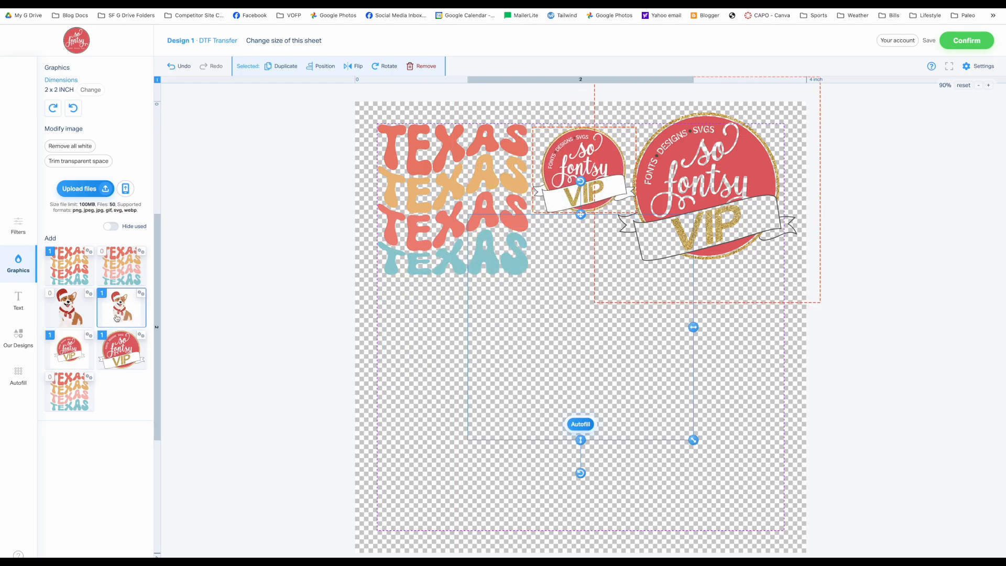
# - Add the Christmas corgi, apply Remove all white, and nudge it lower right
pyautogui.click(121, 310)
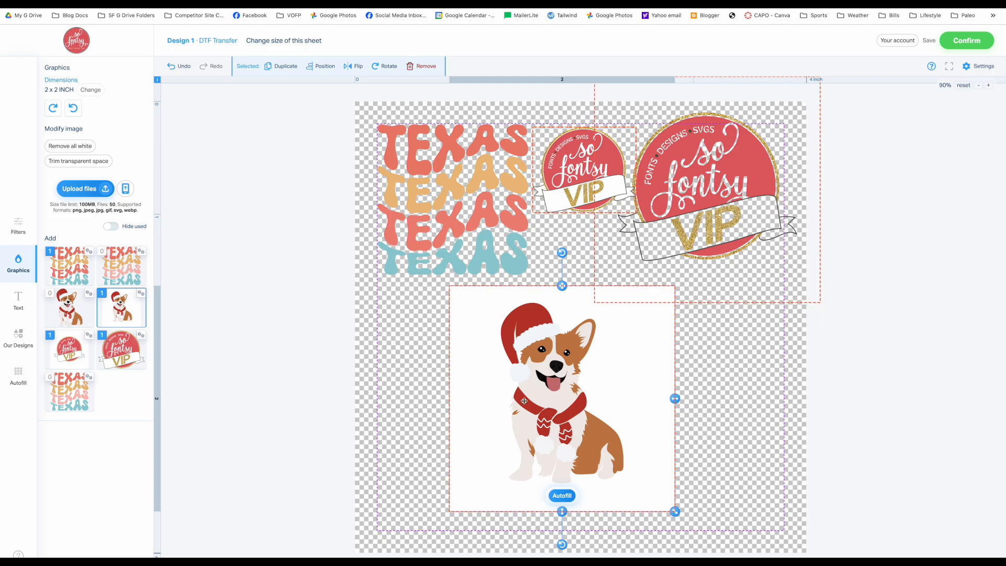
pyautogui.click(69, 145)
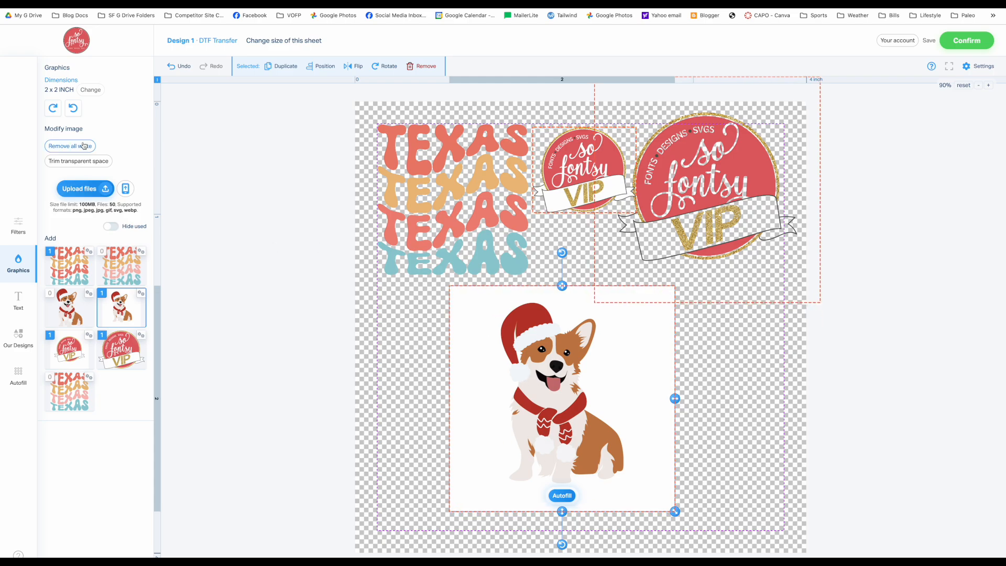
pyautogui.click(69, 146)
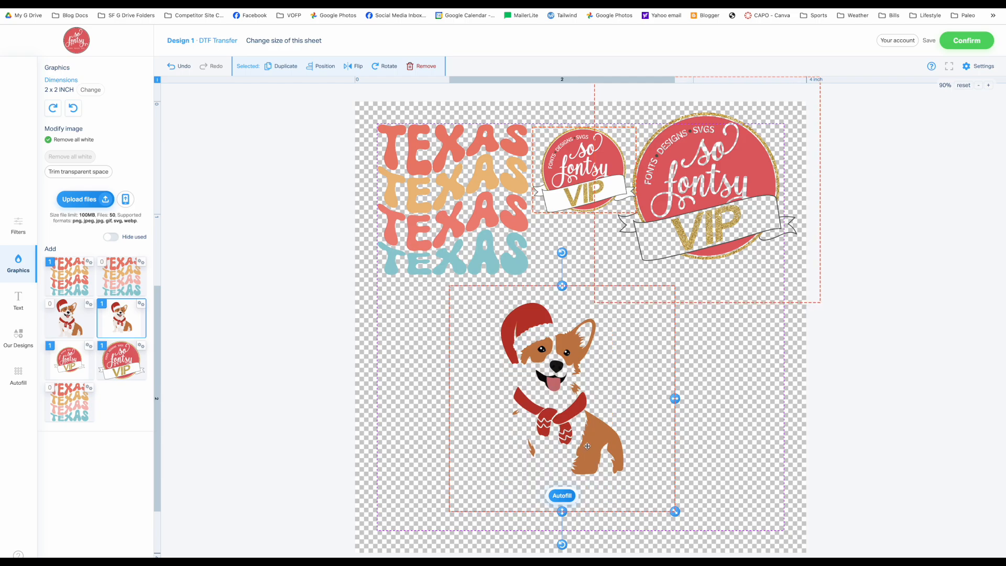
pyautogui.moveTo(586, 446); pyautogui.dragTo(597, 454)
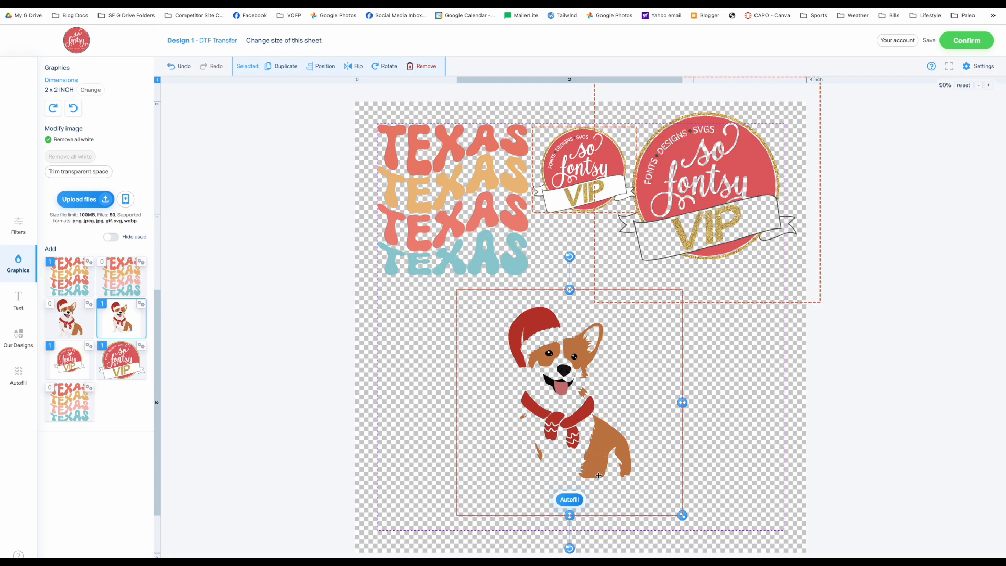
pyautogui.moveTo(594, 469)
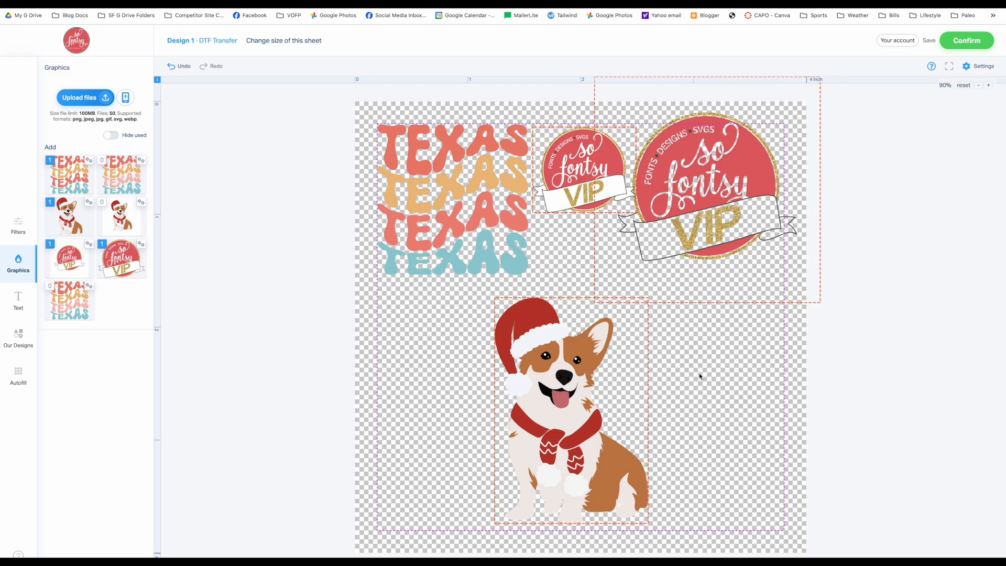
pyautogui.moveTo(18, 346)
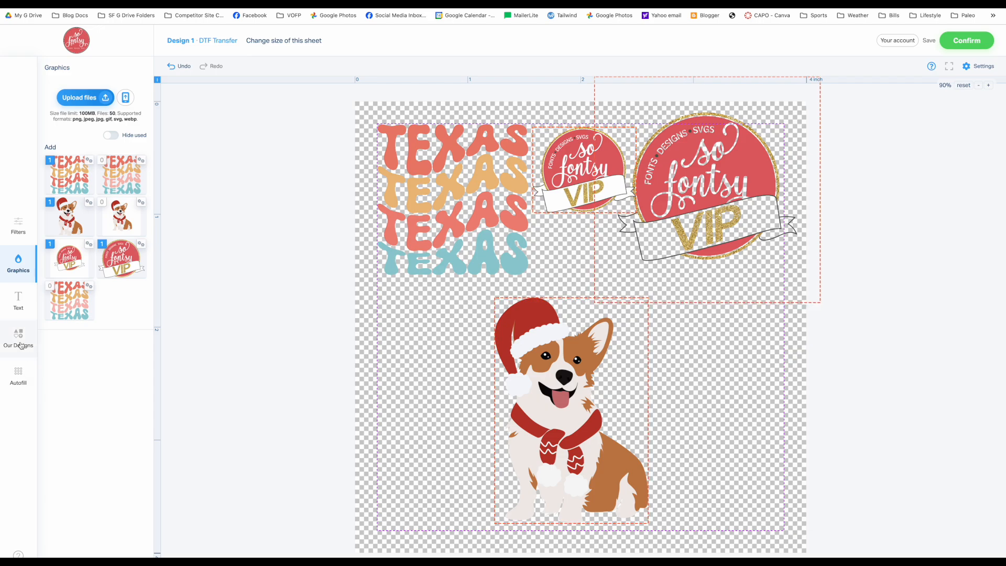
# - Open the Our Designs tab to browse ready-made design categories
pyautogui.click(18, 337)
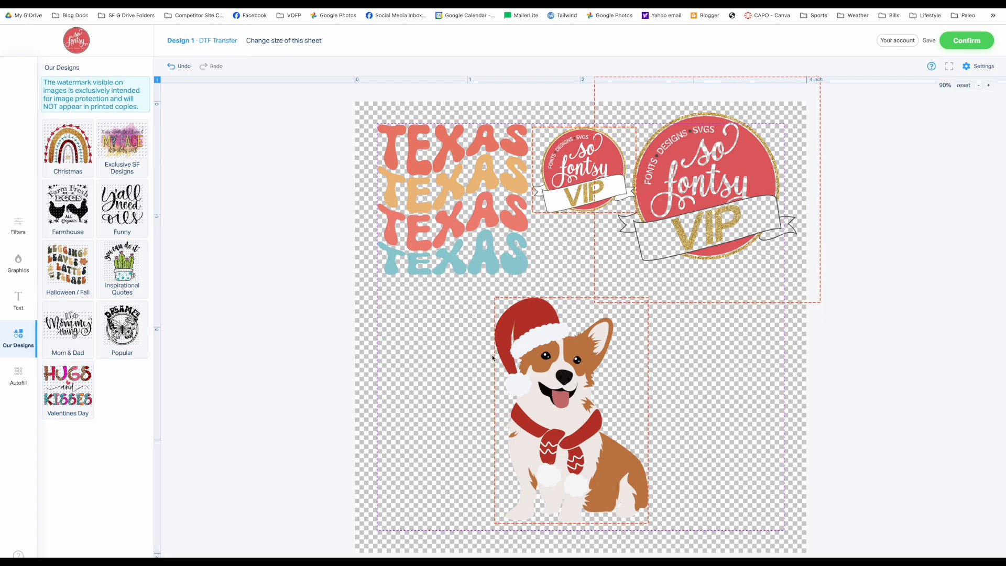
pyautogui.moveTo(320, 340)
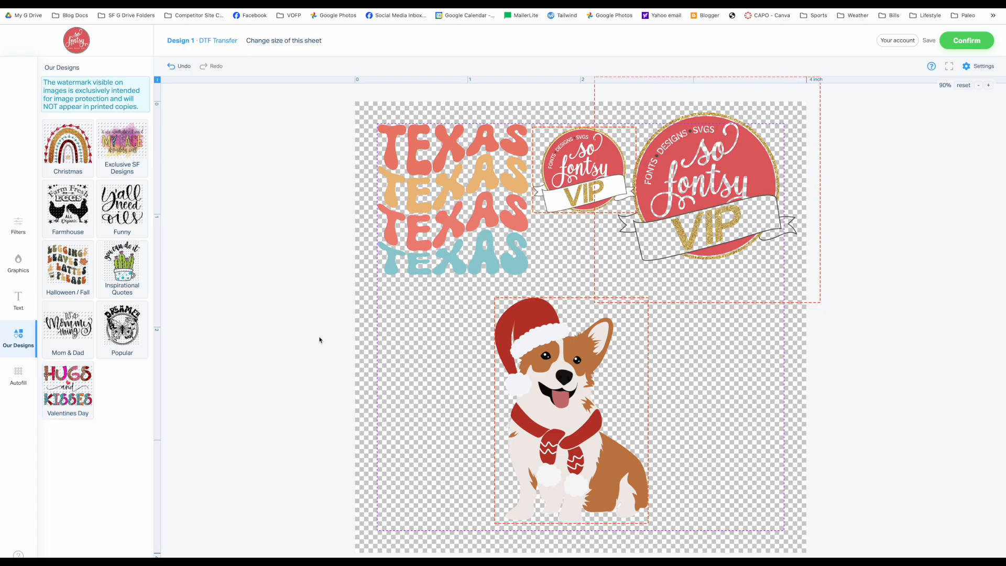